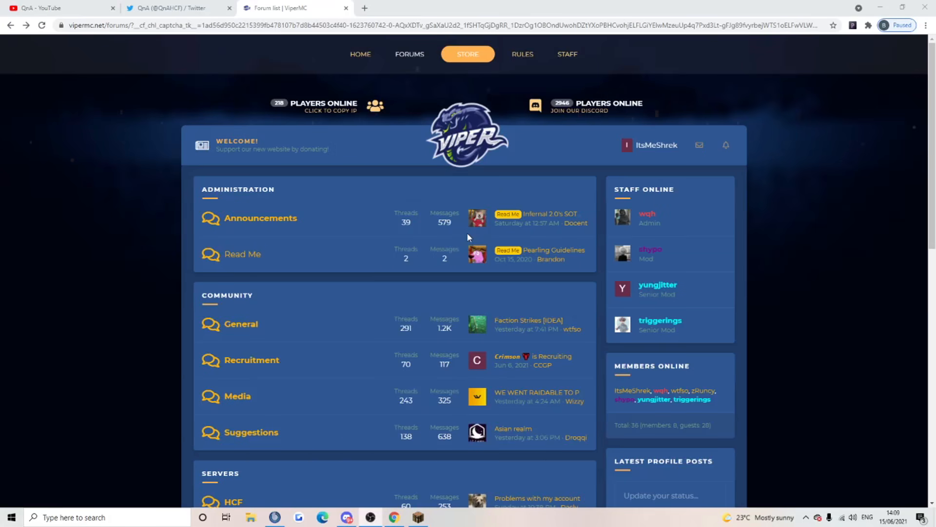
mouse_move(440, 188)
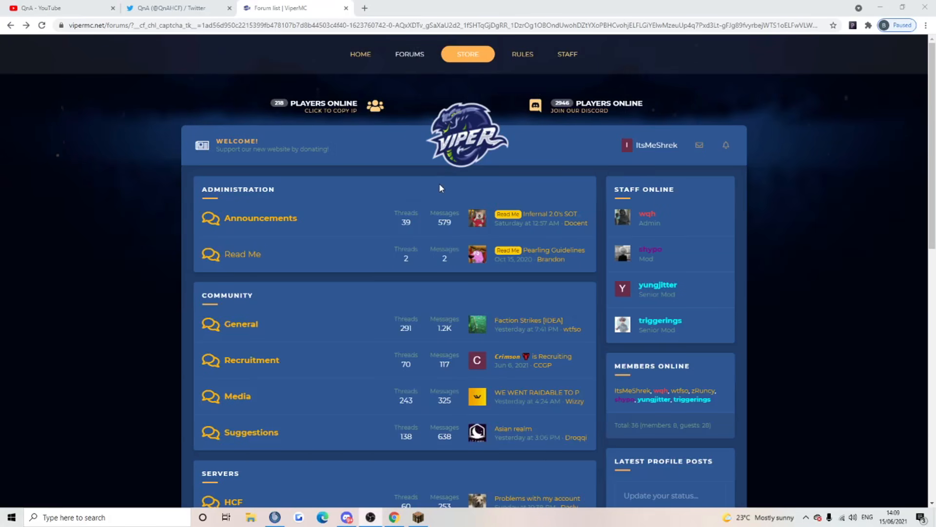
Scroll the ViperMC forum list down to the Applications & Reports section.
scroll("down", 3)
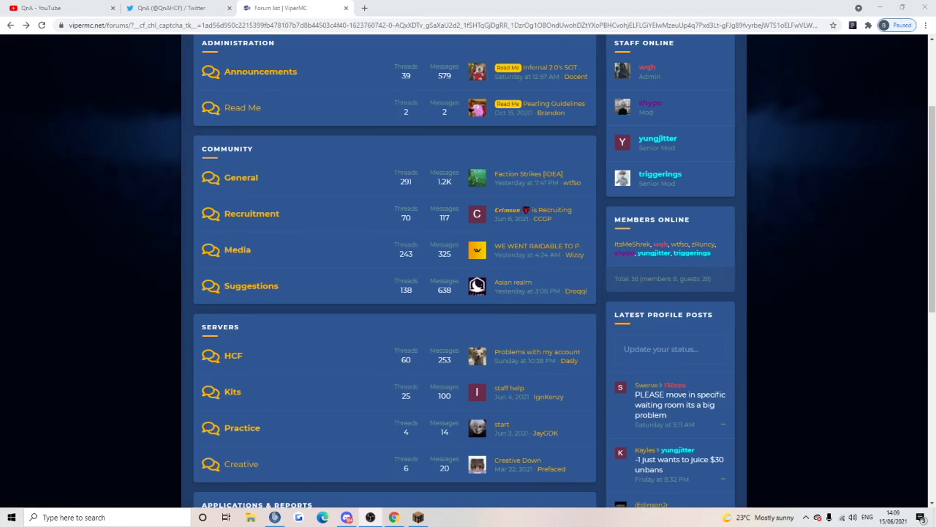
mouse_move(243, 229)
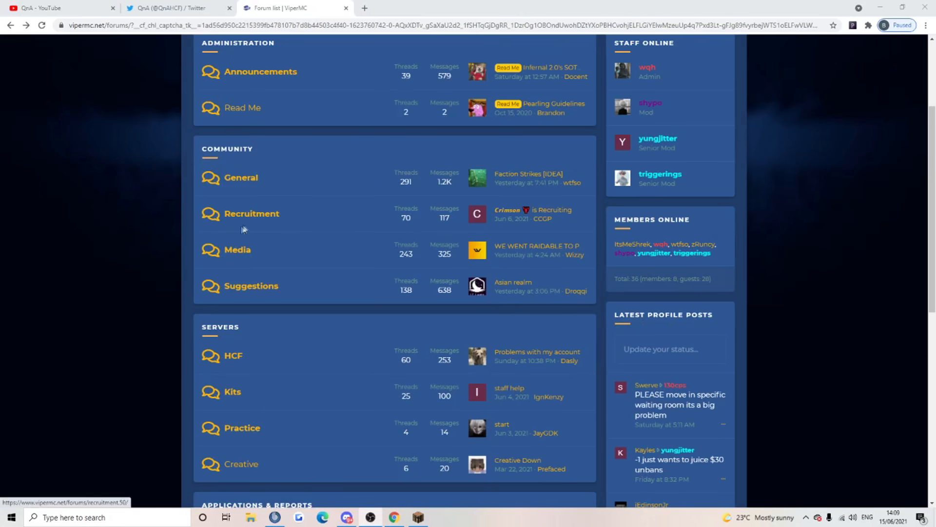
mouse_move(116, 174)
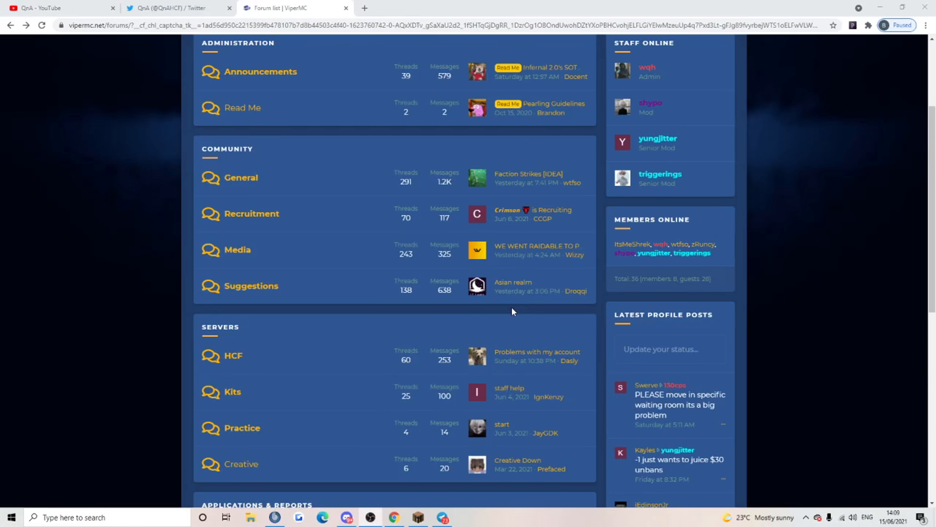
mouse_move(470, 334)
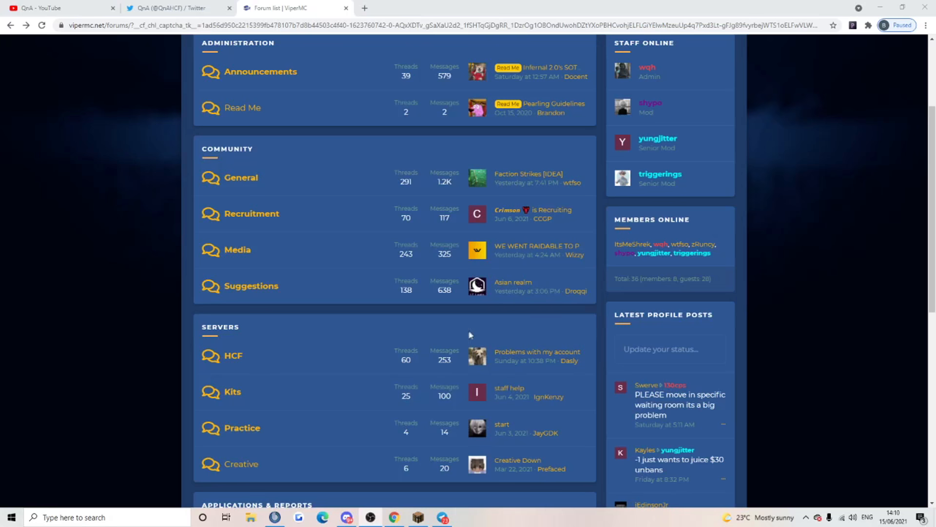
scroll("down", 3)
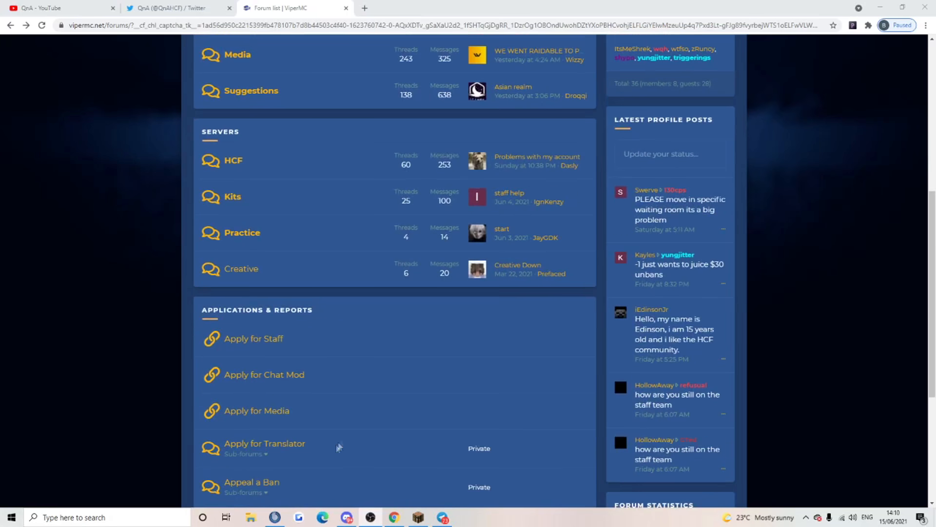
scroll("down", 3)
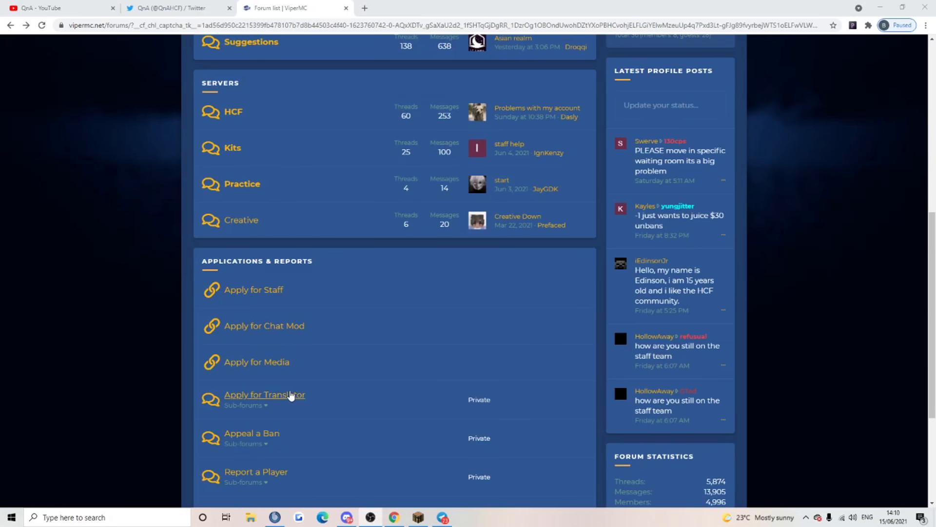
scroll("up", 3)
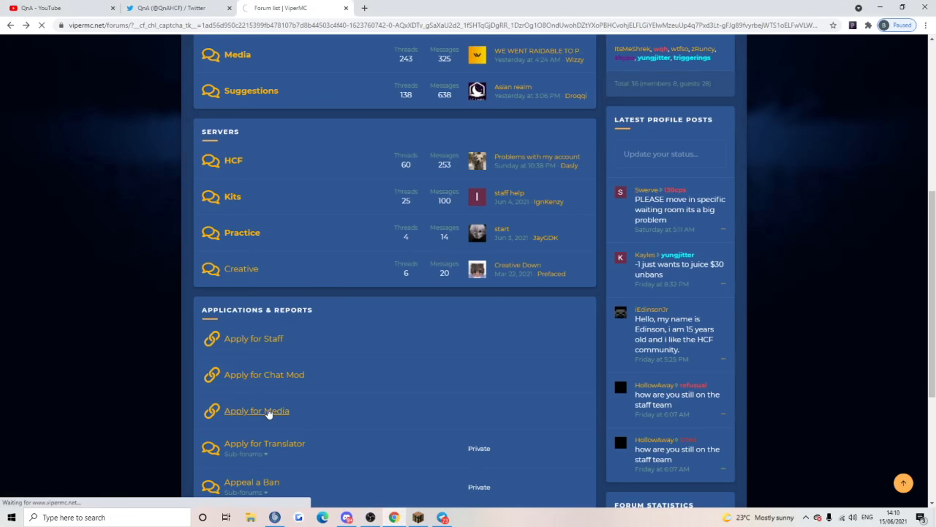
Bring up the Media Application form and highlight the 1,000 Subscribers YouTuber requirement.
left_click(257, 411)
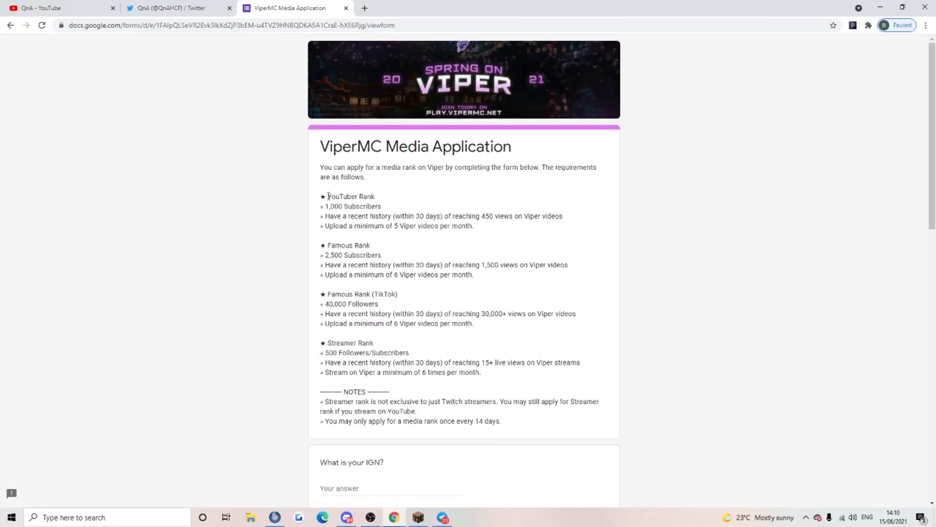
double_click(352, 205)
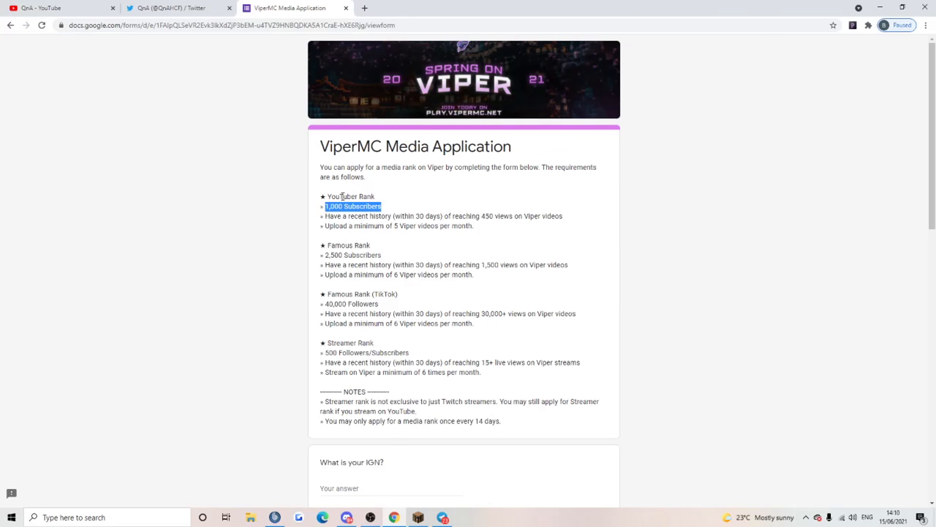
mouse_move(491, 216)
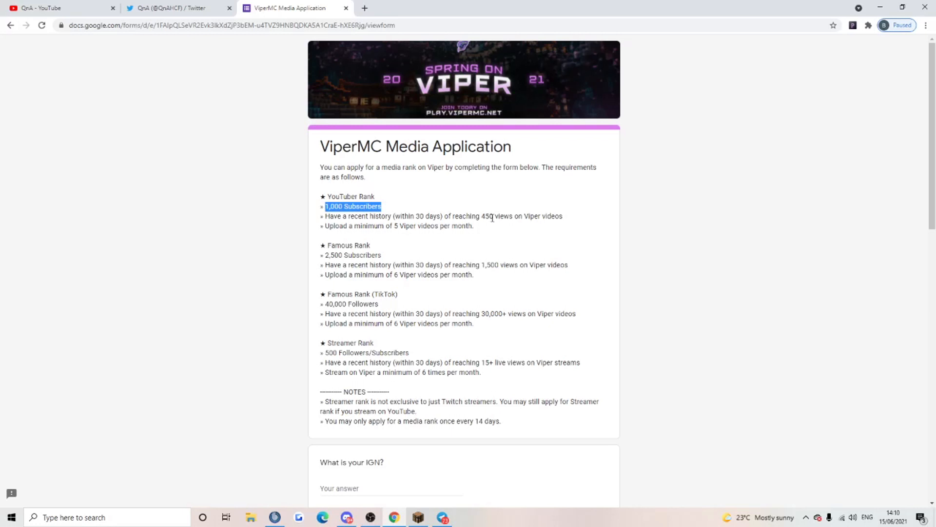
left_click(59, 8)
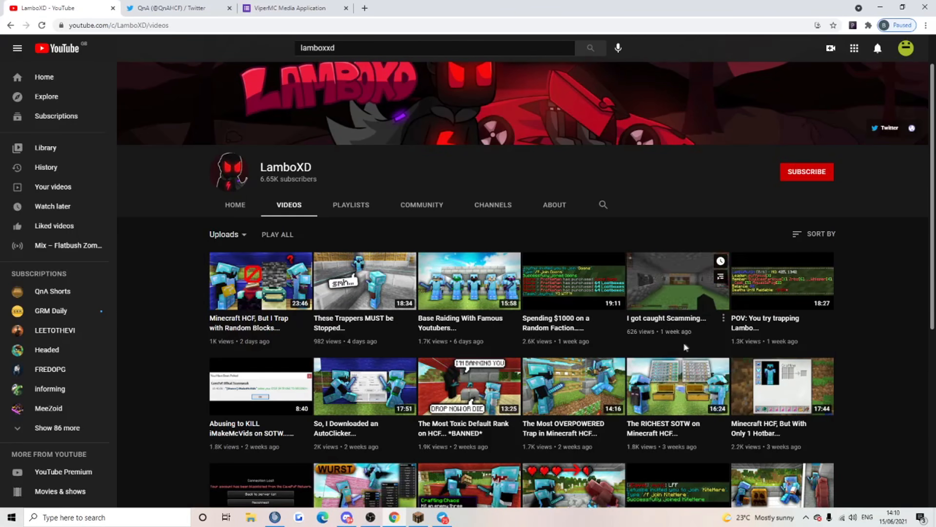
mouse_move(262, 189)
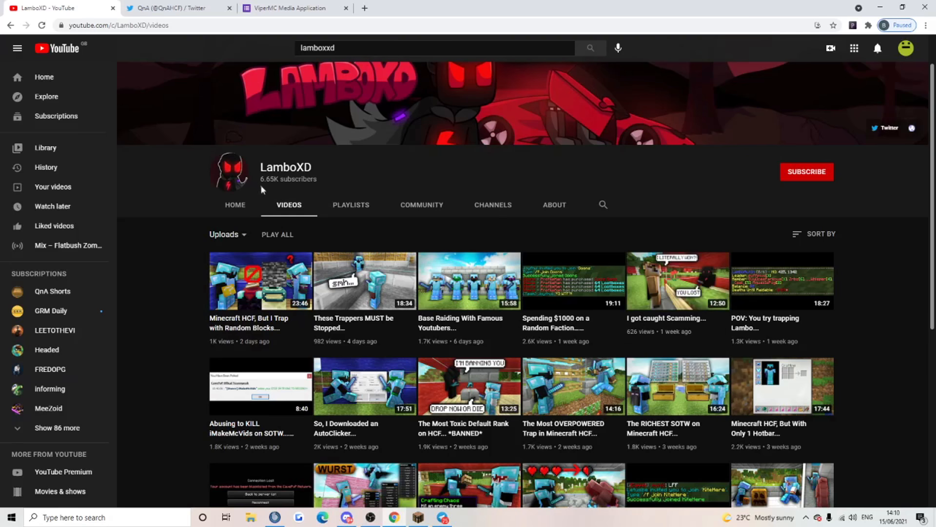
mouse_move(617, 335)
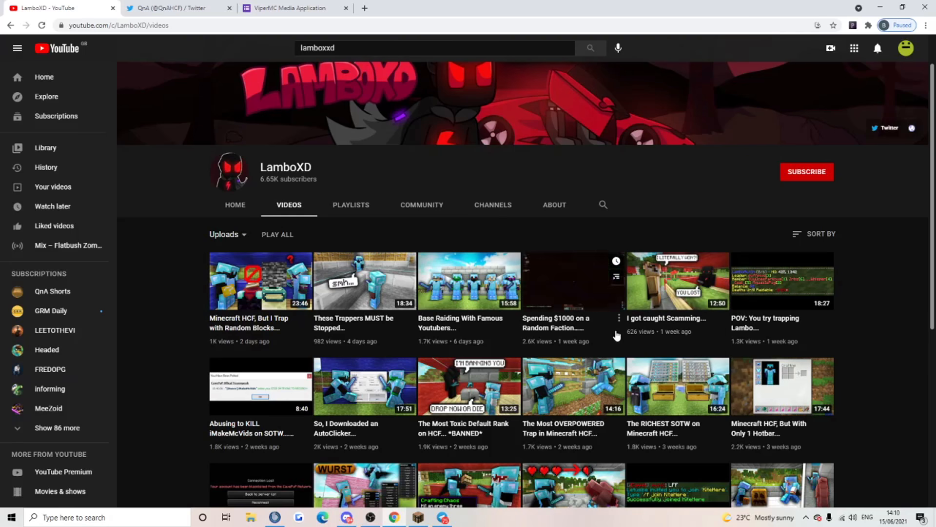
Review the LamboXD YouTube channel's Videos page, then return to the application form.
left_click(291, 8)
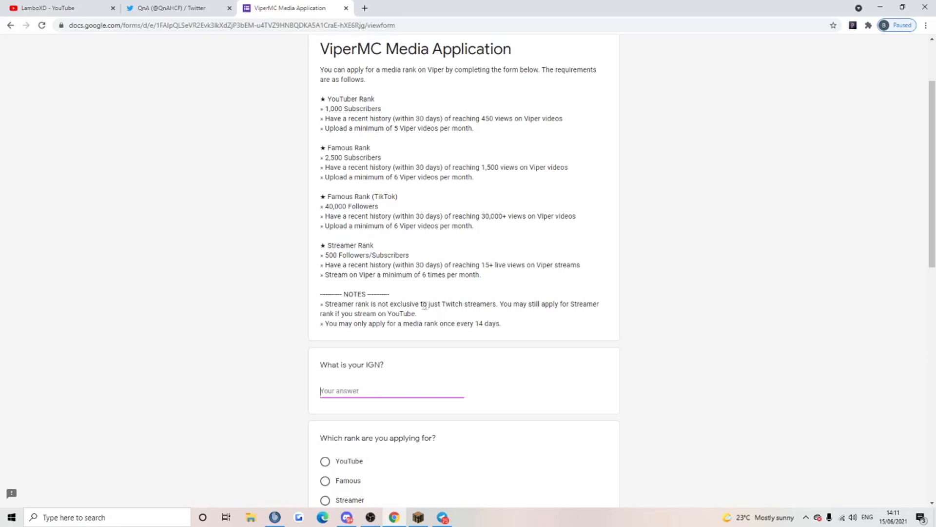
mouse_move(403, 286)
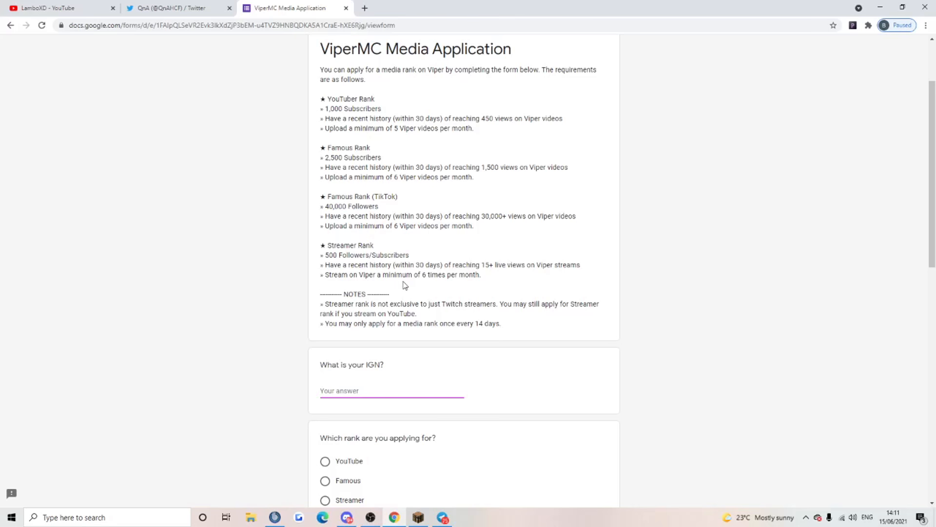
Answer the 'What is your IGN?' question with QnA.
scroll("down", 3)
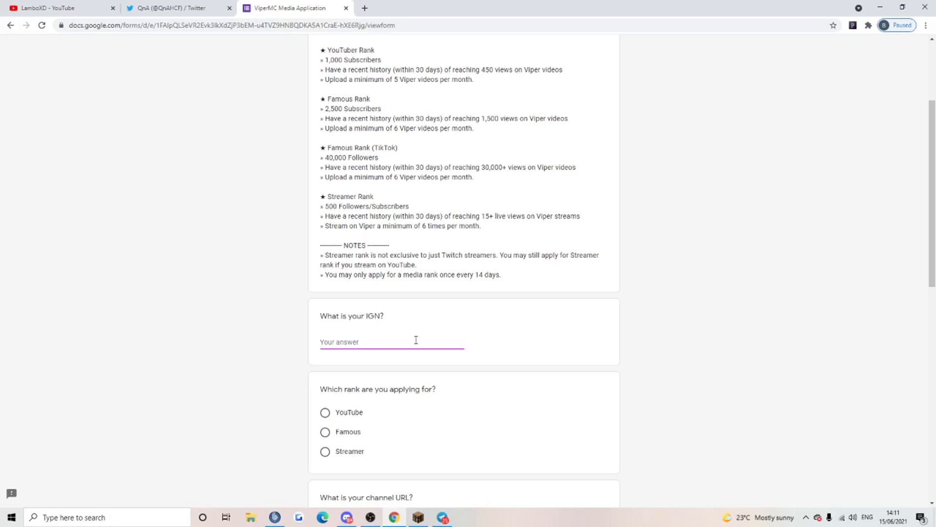
type("Qnn")
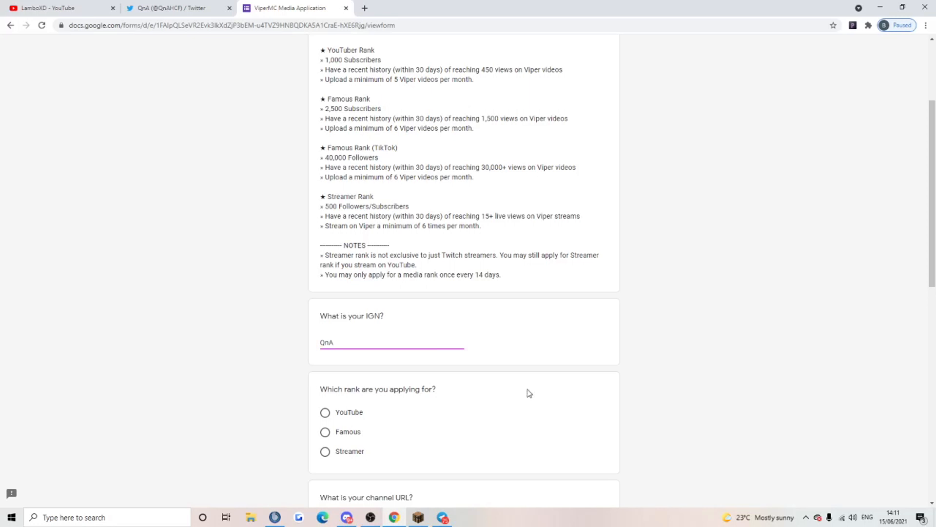
scroll("down", 3)
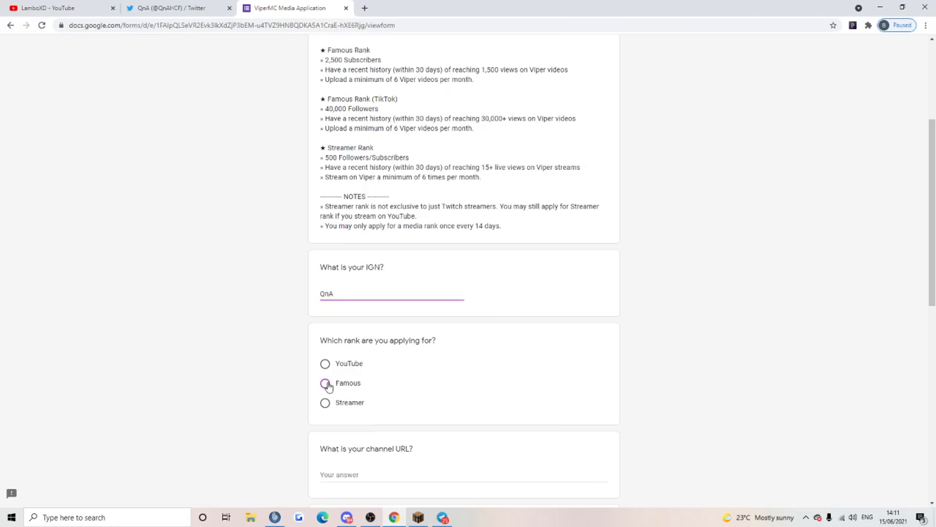
left_click(326, 382)
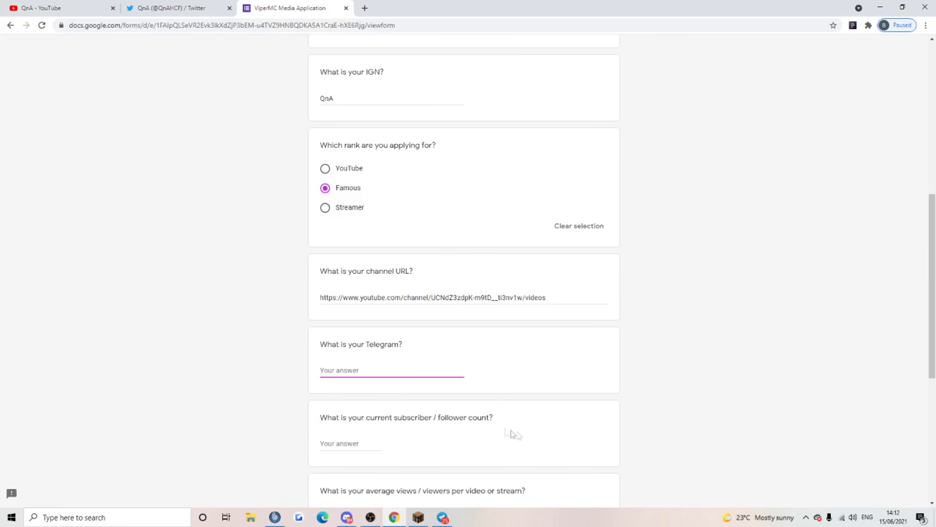
mouse_move(512, 404)
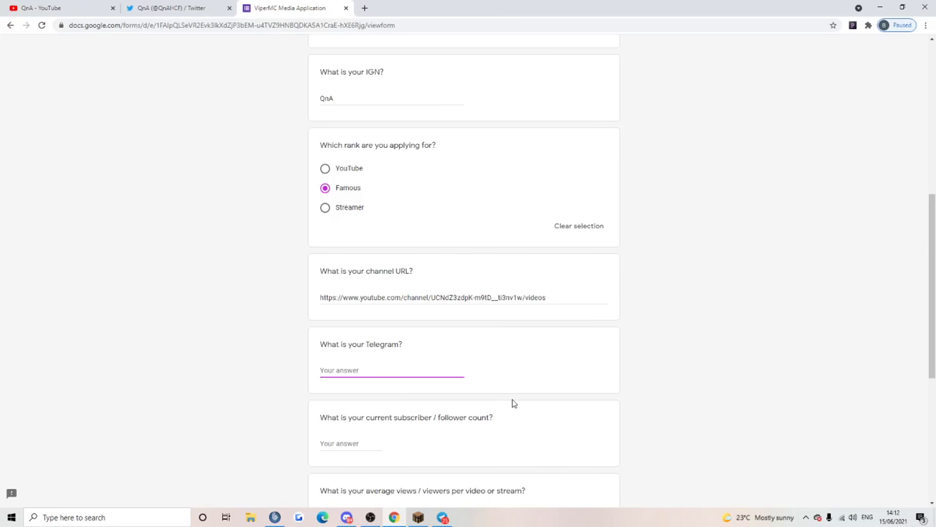
type("@realQn")
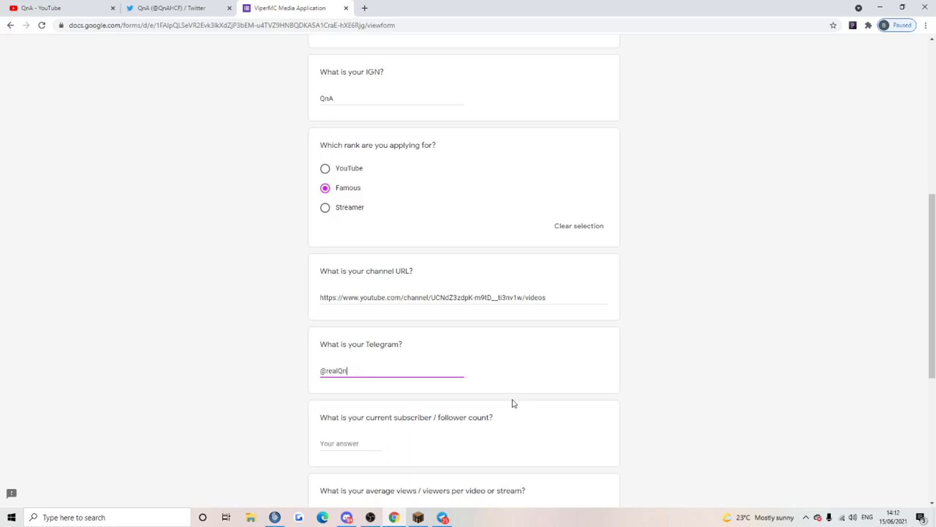
type("A")
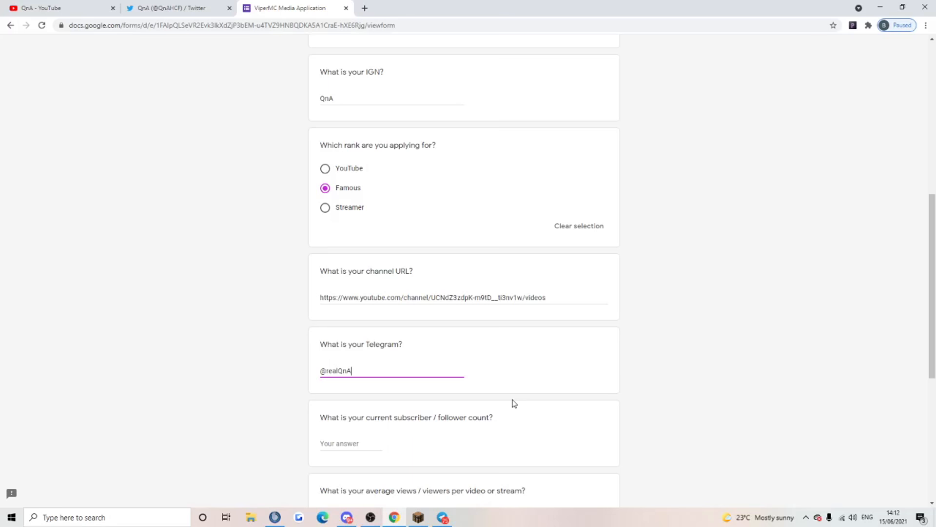
type("@IO")
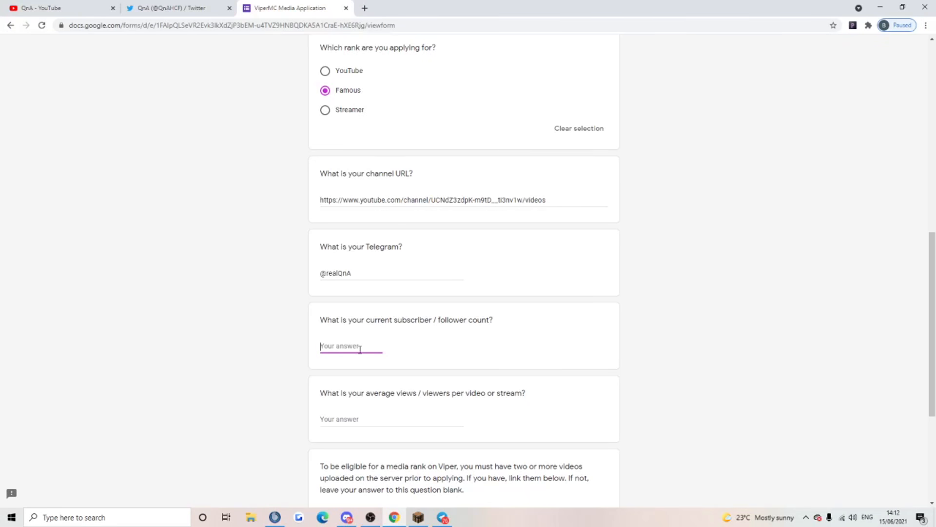
type("4")
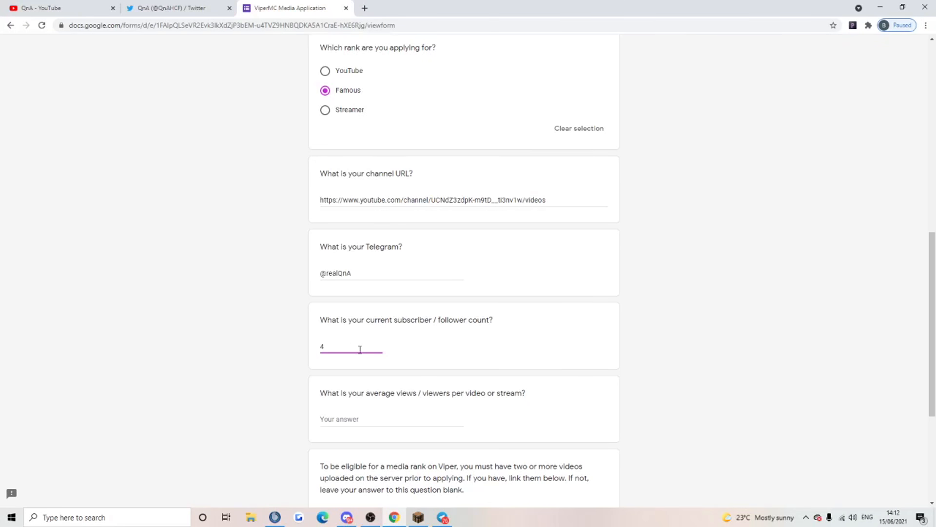
type("360")
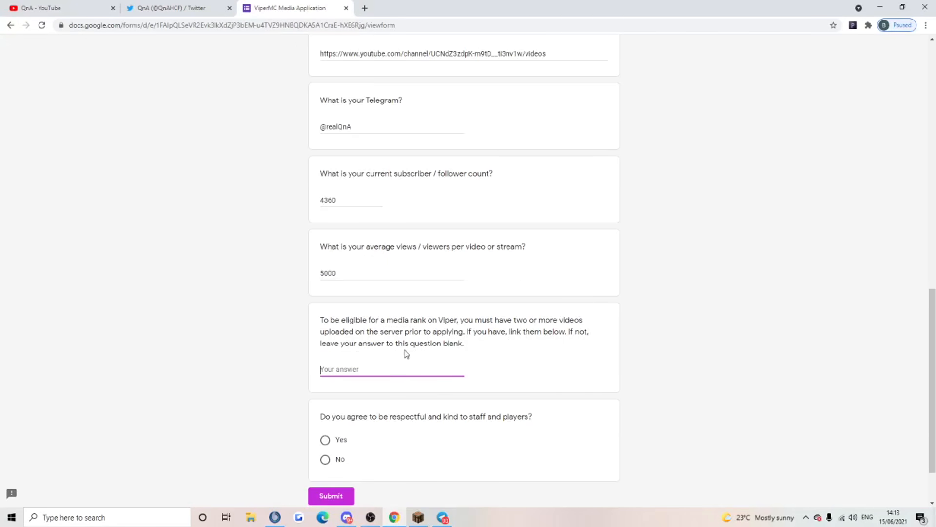
Find the How to Successfully Bypass a Screenshare video on the channel and paste its link into the videos question.
left_click(56, 8)
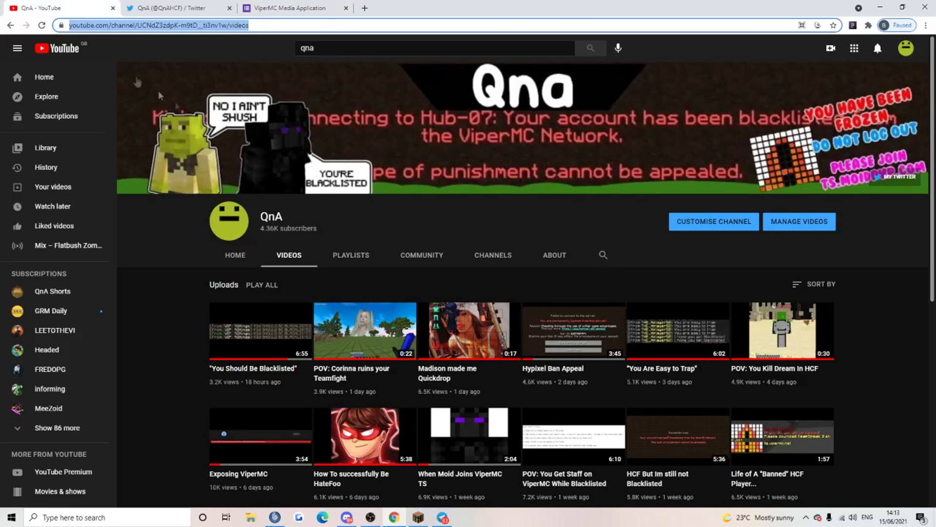
scroll("down", 3)
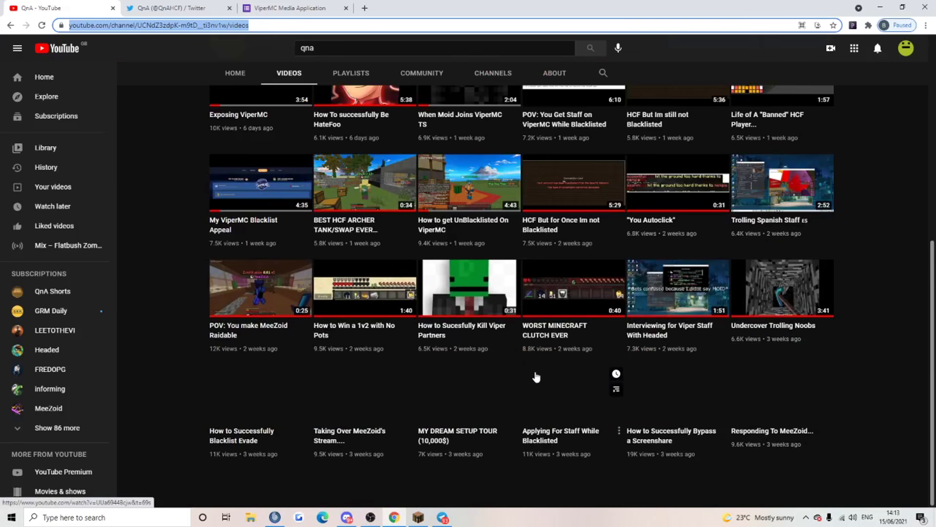
scroll("down", 3)
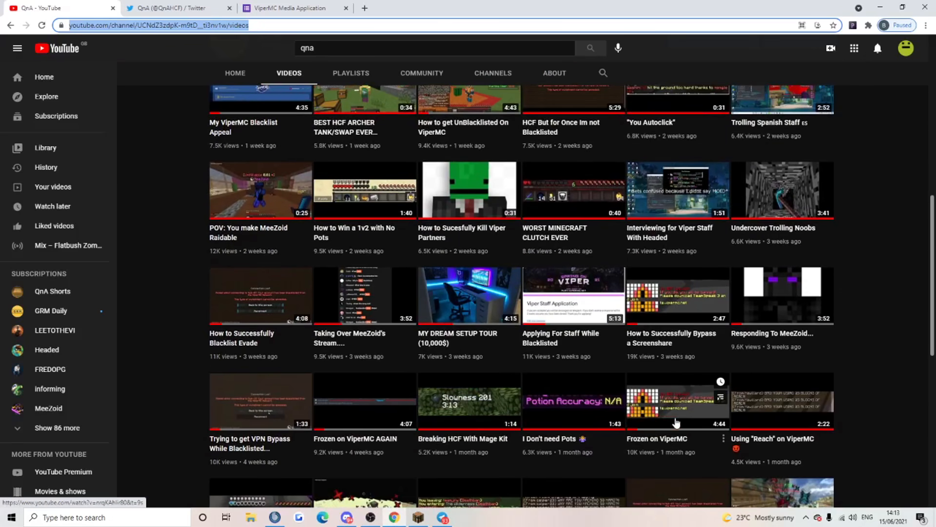
mouse_move(677, 296)
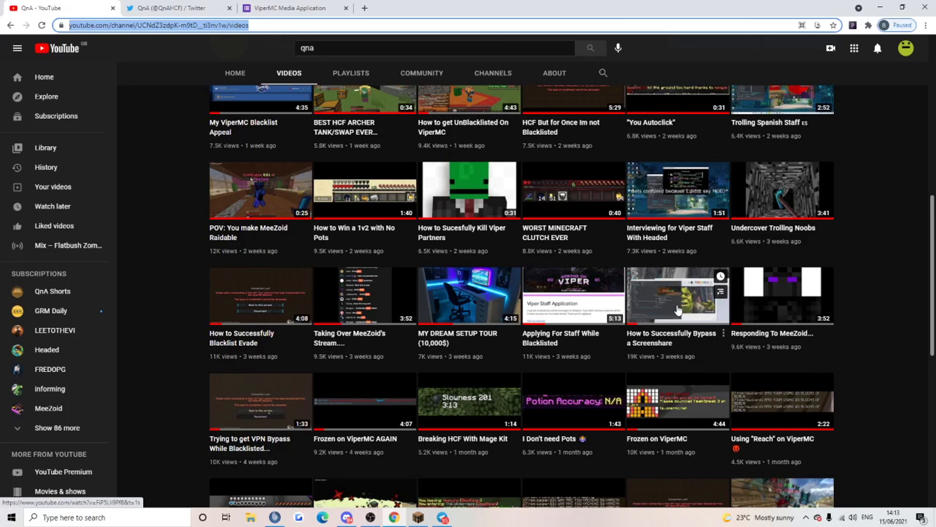
left_click(677, 295)
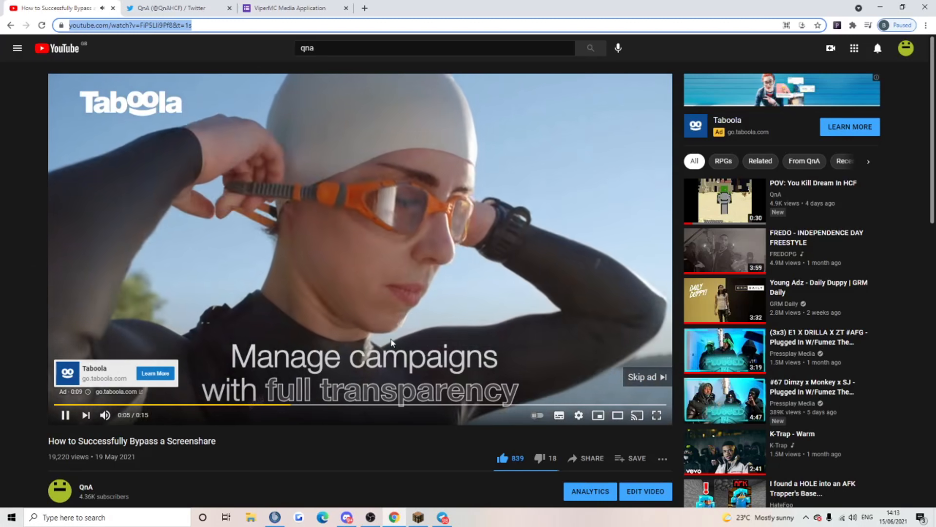
mouse_move(105, 415)
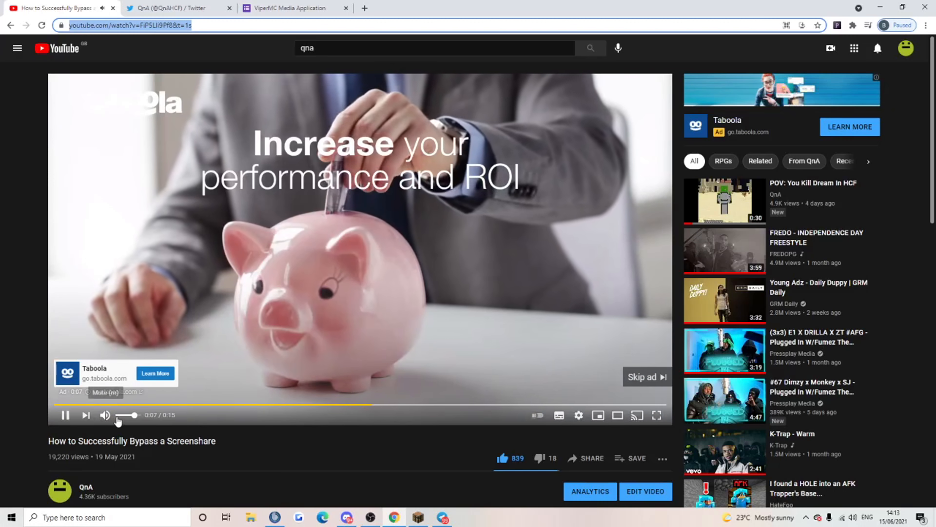
left_click(294, 9)
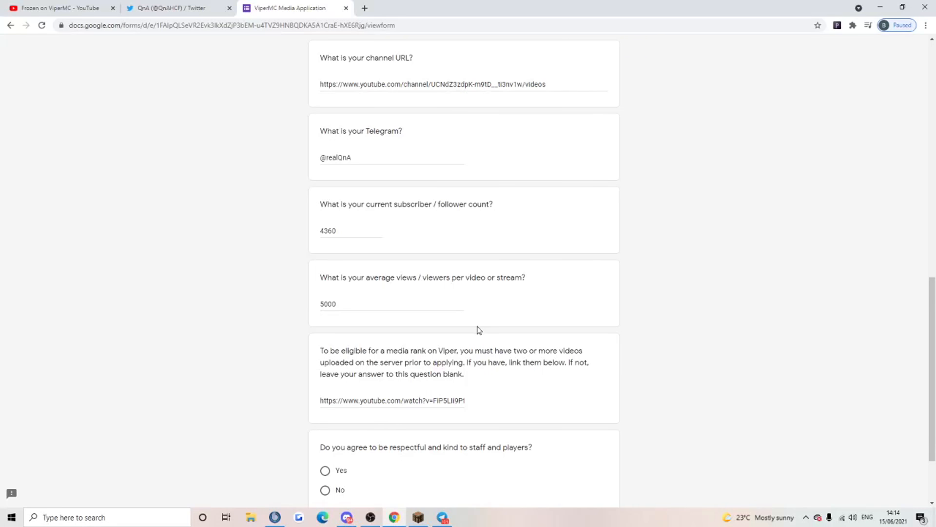
Answer No to the respect agreement question and submit the Media Application.
scroll("down", 3)
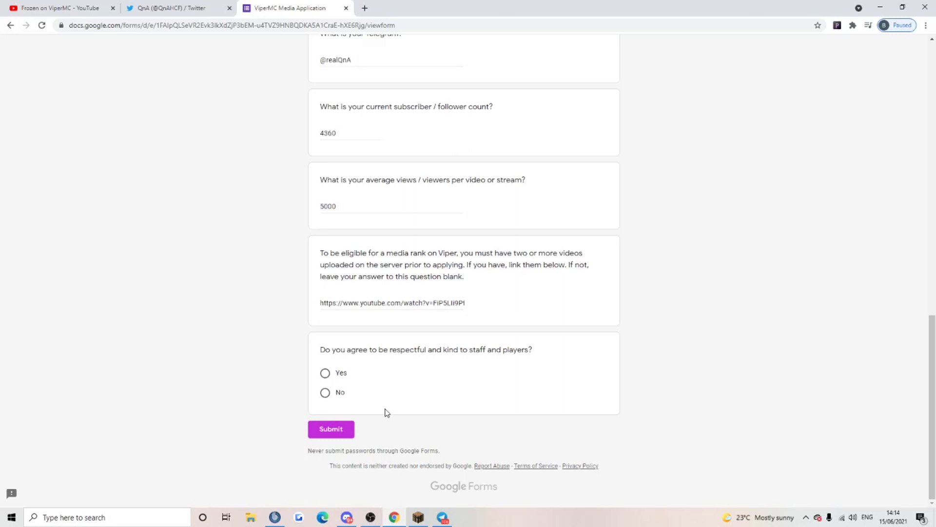
left_click(325, 392)
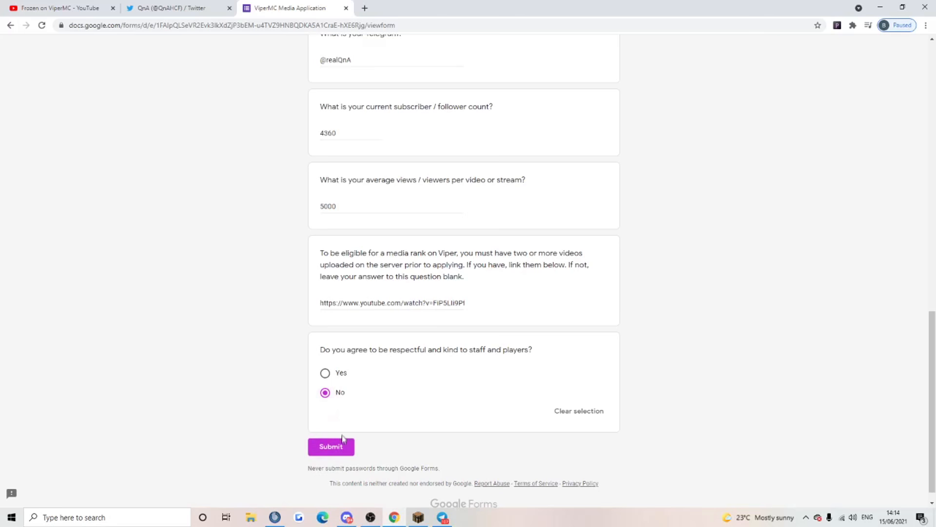
left_click(331, 446)
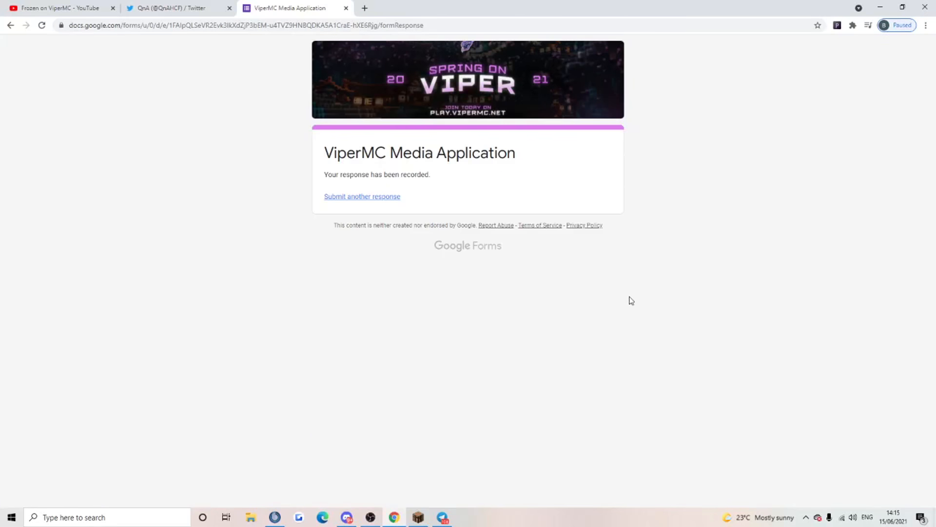